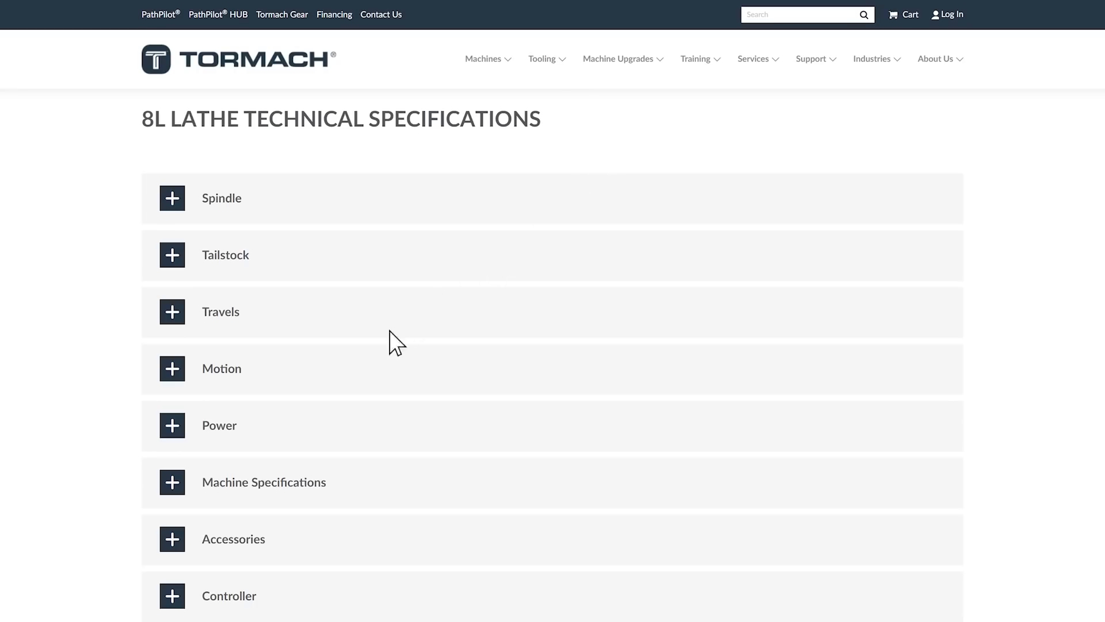
Expand the 8L lathe's Machine Specifications and Travels sections, then collapse Travels again
left_click(171, 481)
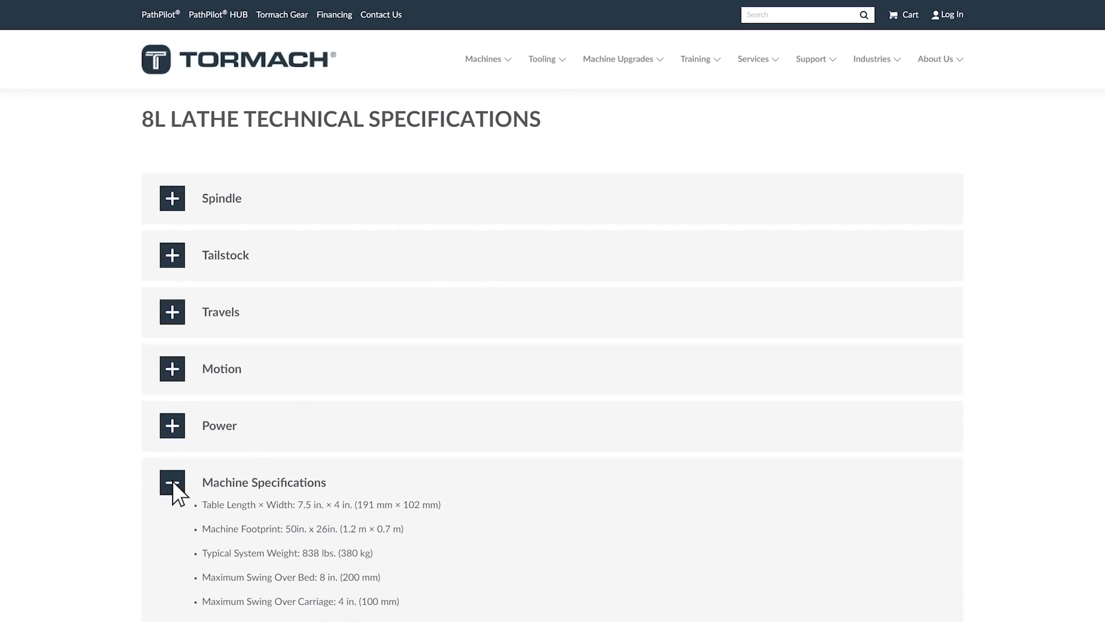
scroll("down", 3)
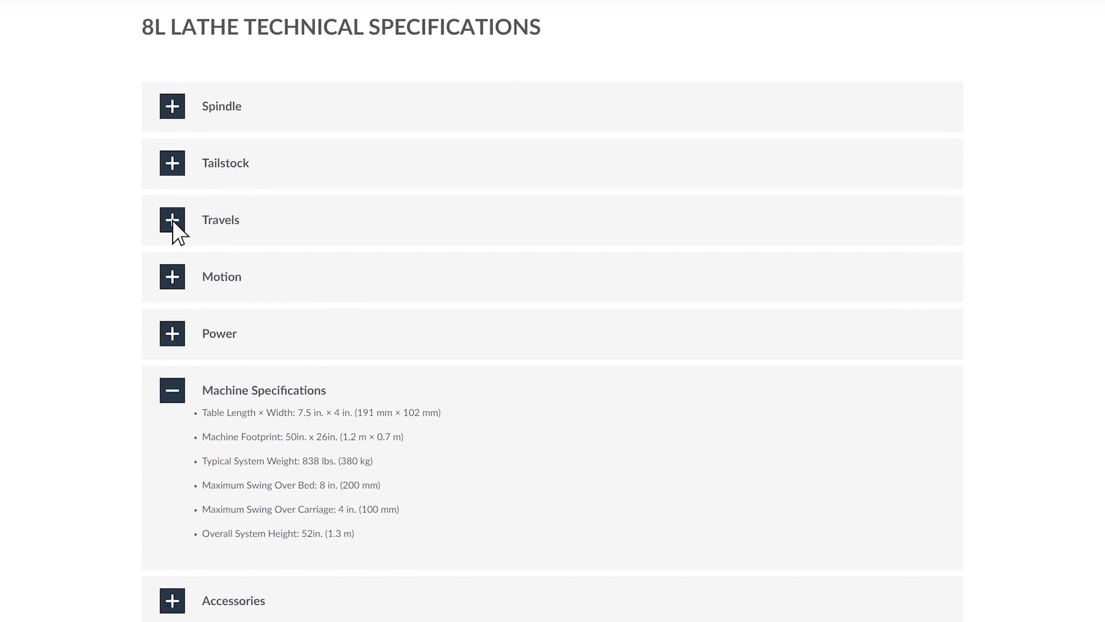
left_click(171, 219)
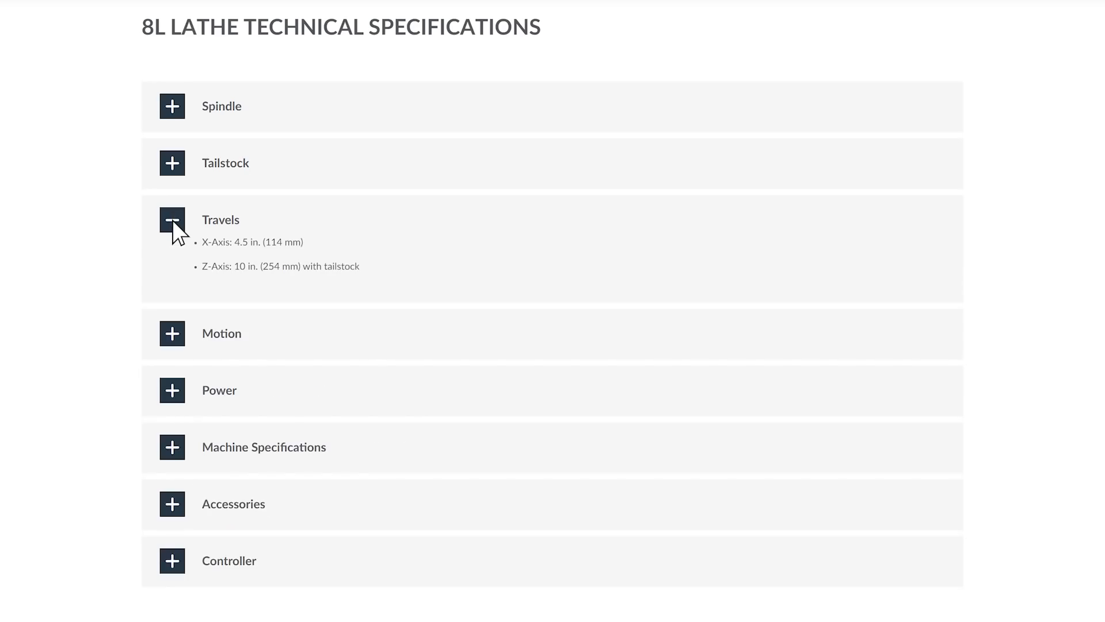
left_click(172, 107)
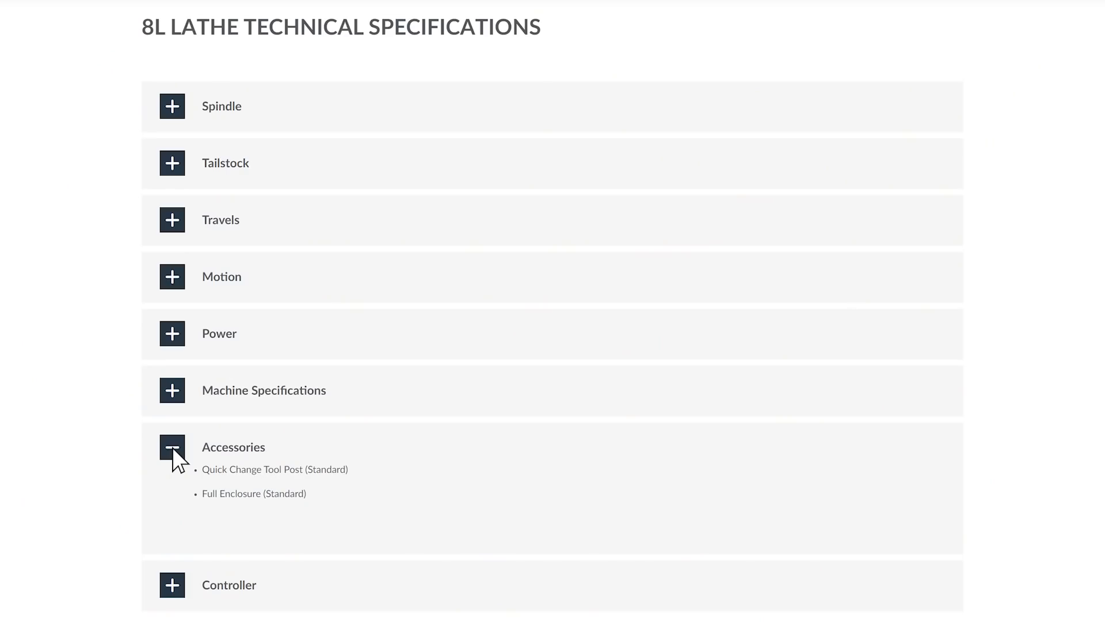
Scroll down and expand the 8L lathe's Controller specifications
scroll("down", 3)
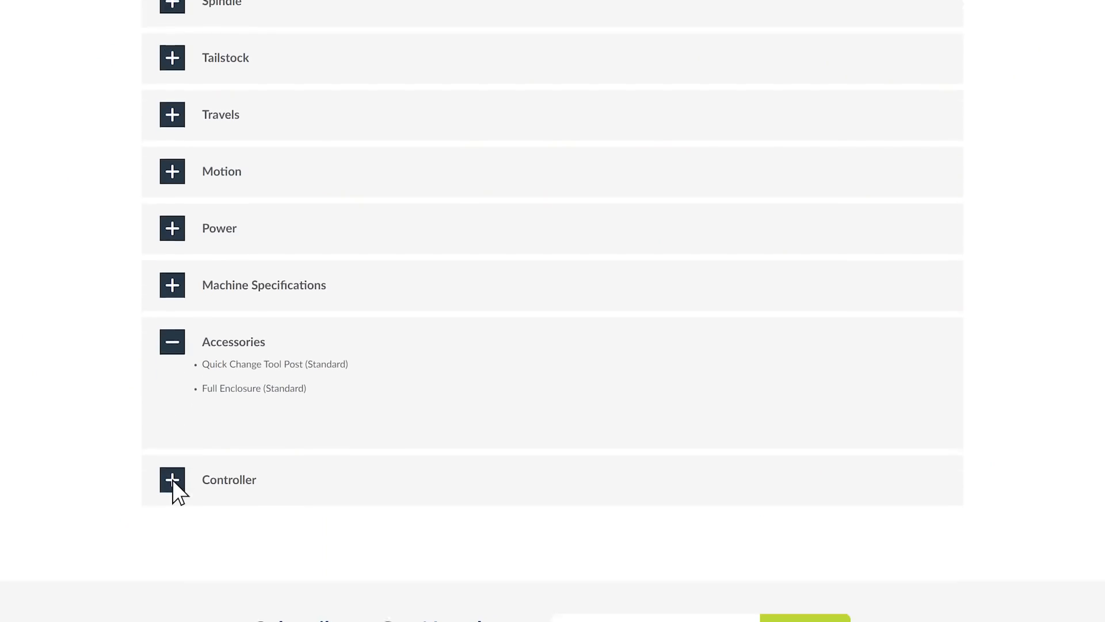
left_click(172, 480)
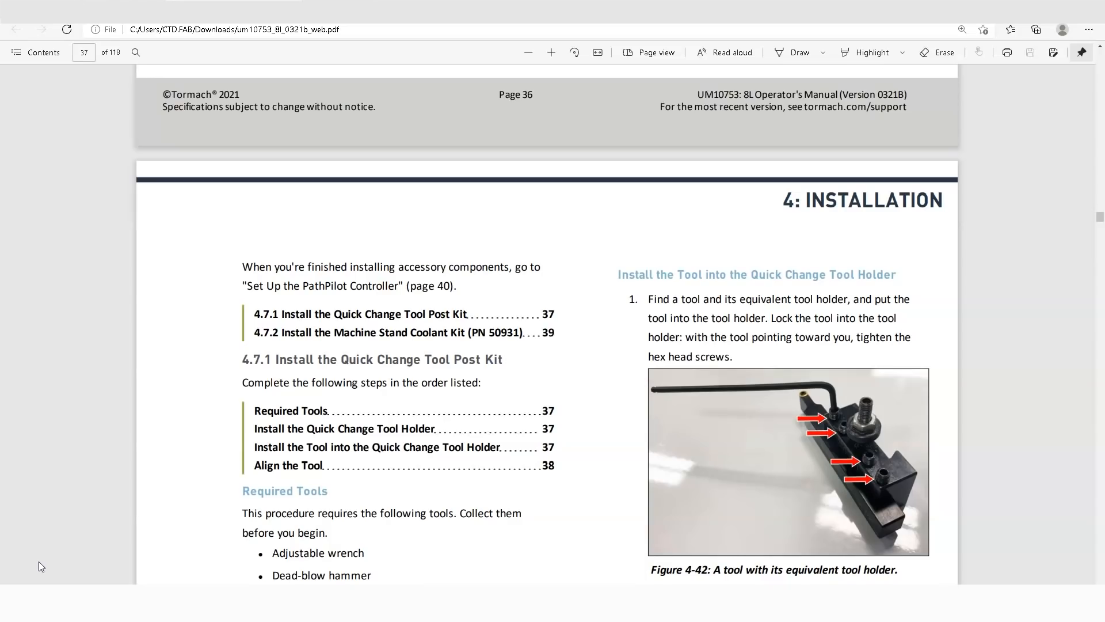
Read manual pages 37–38 on tool post installation, boring bars and tool alignment
scroll("down", 3)
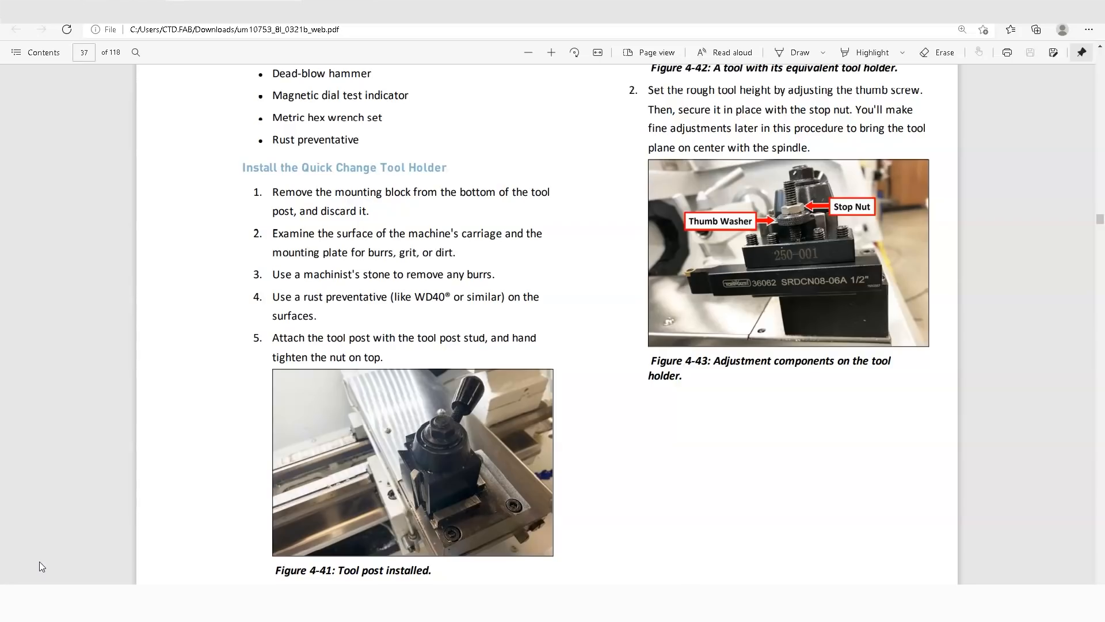
scroll("down", 3)
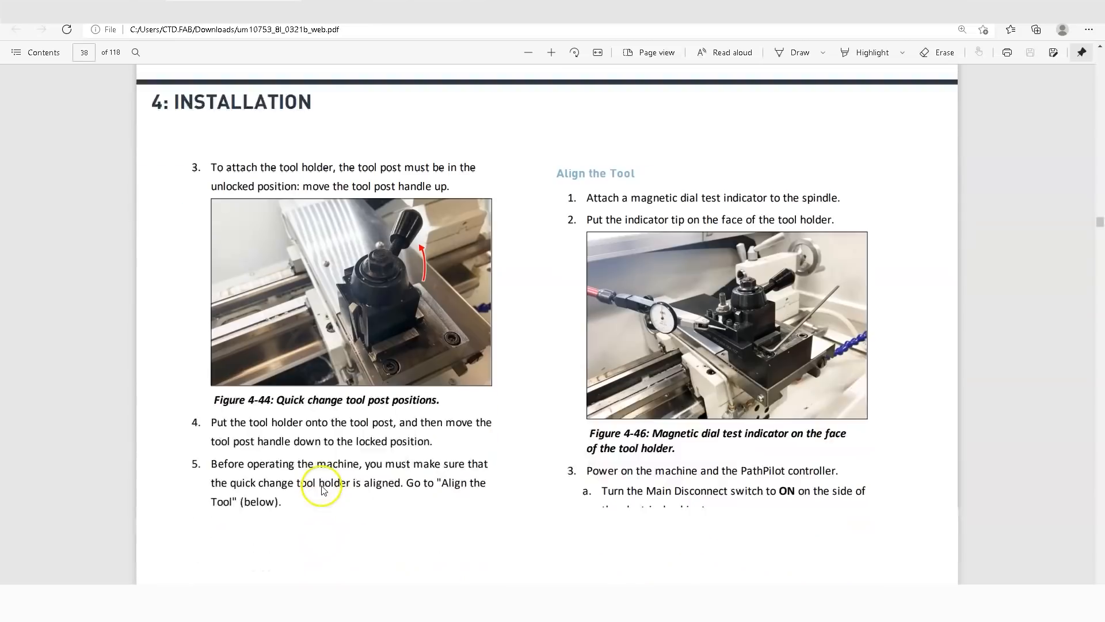
scroll("down", 3)
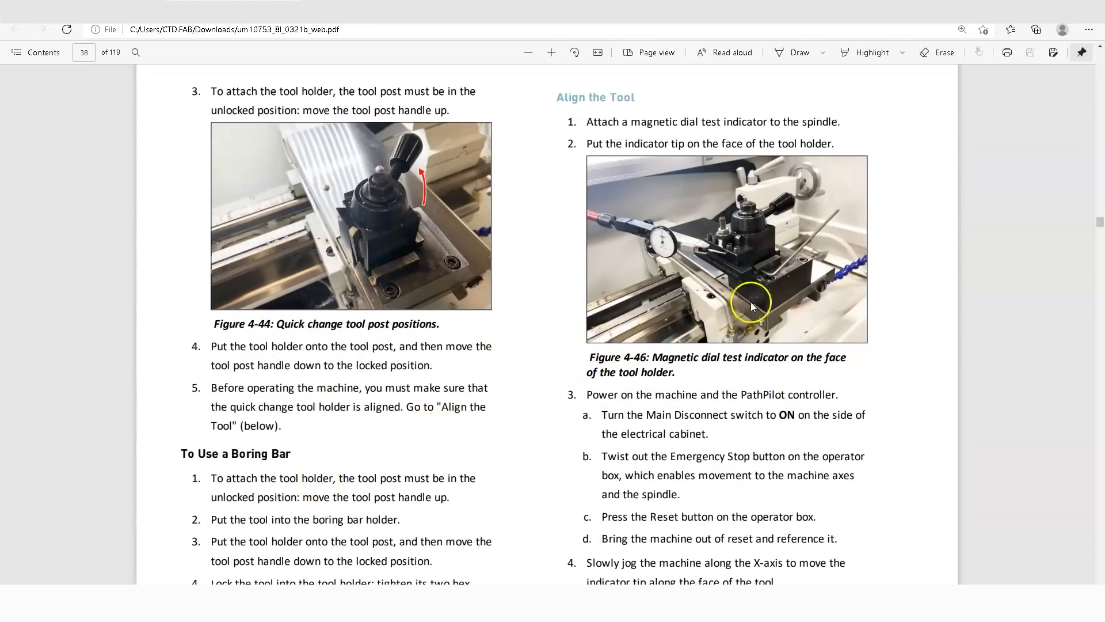
mouse_move(712, 271)
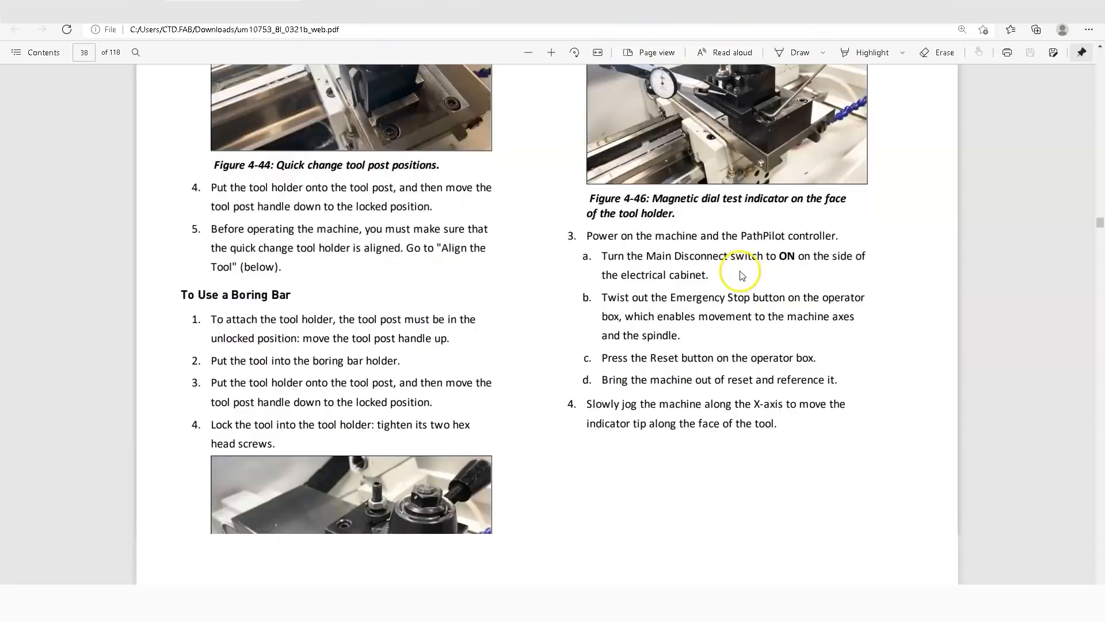
scroll("down", 3)
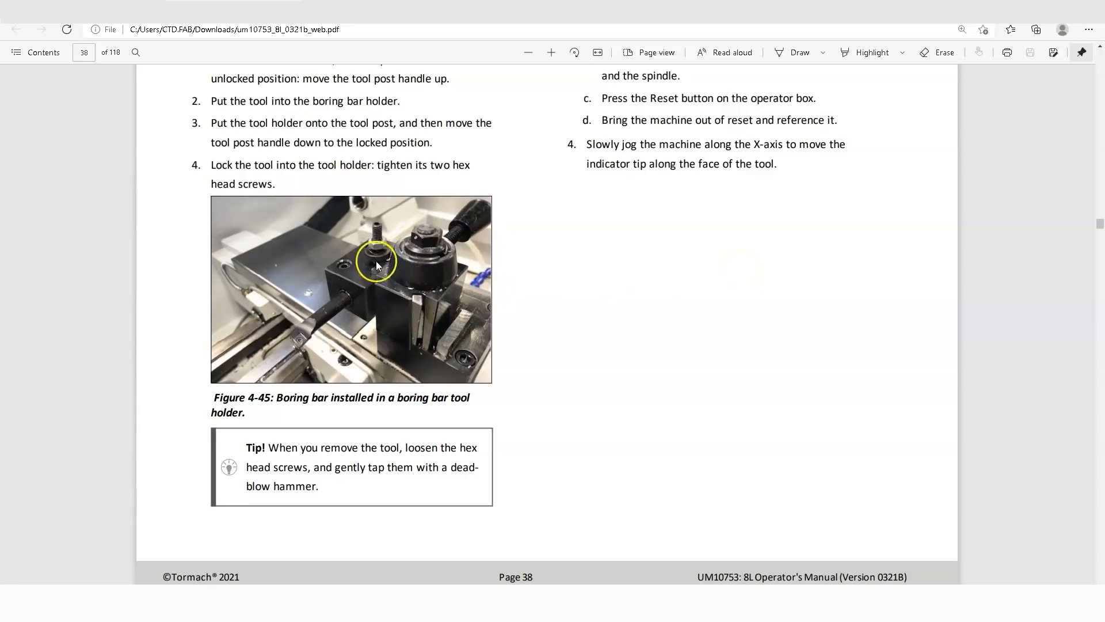
mouse_move(358, 262)
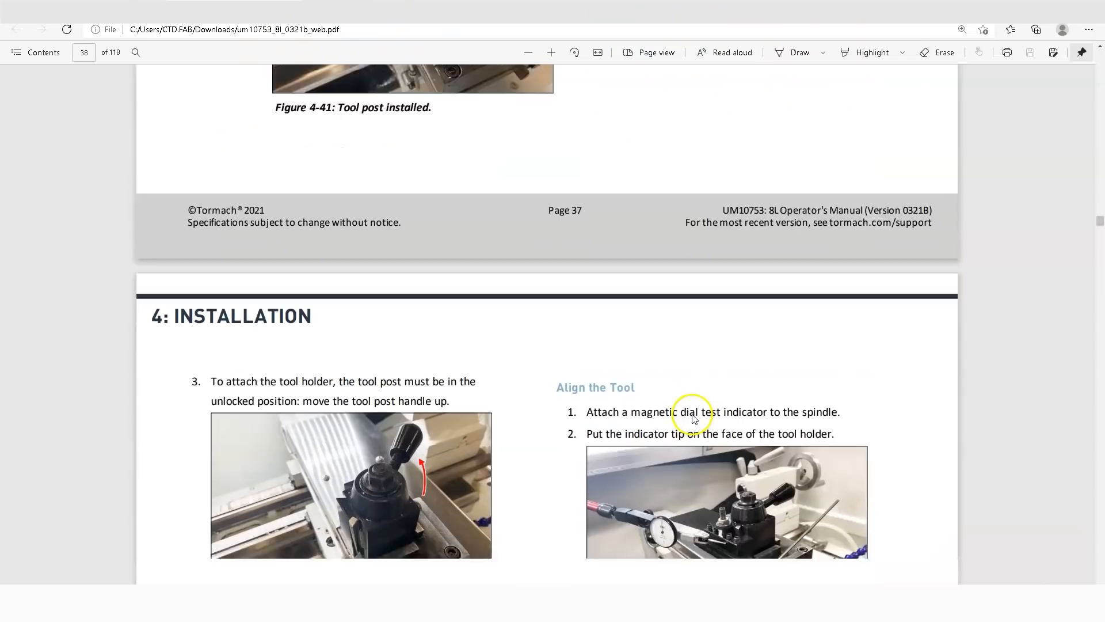
scroll("down", 3)
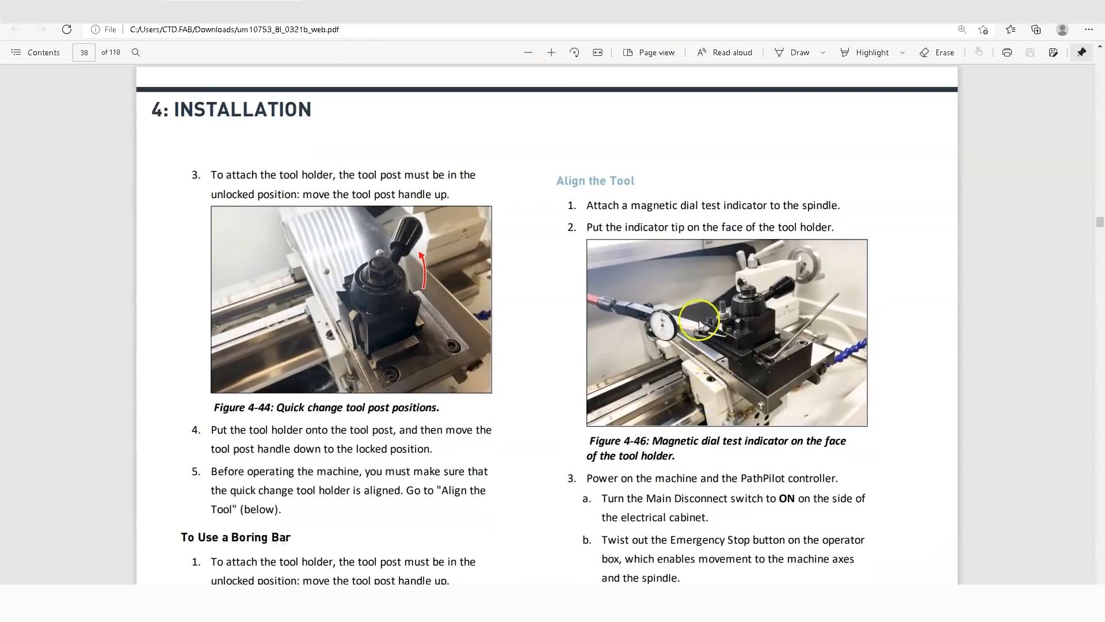
scroll("down", 3)
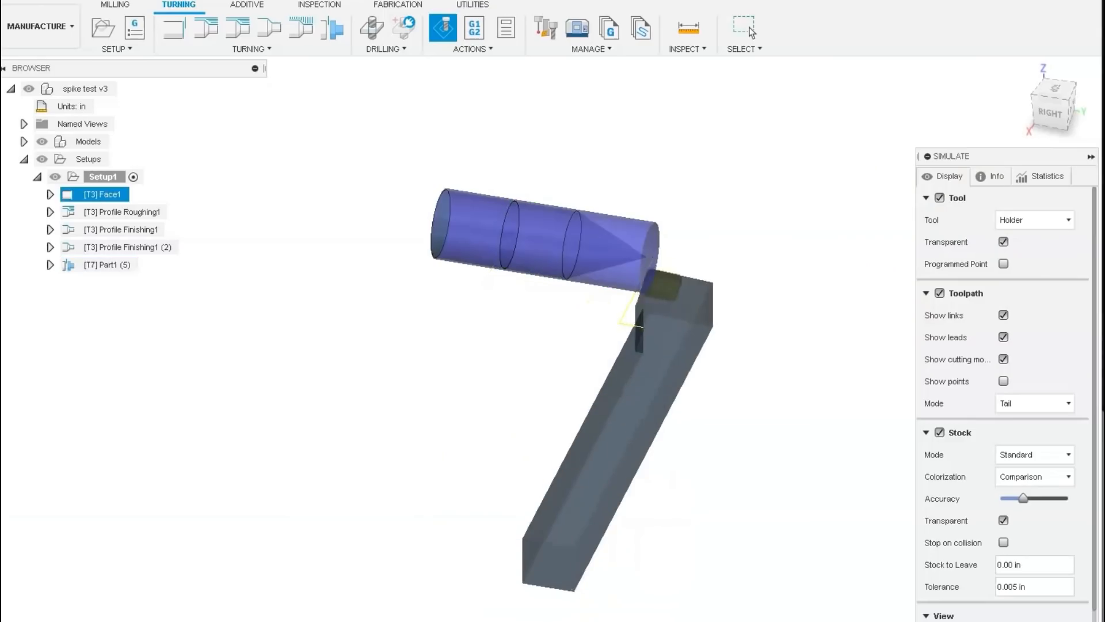
Switch from the spike test v3 simulation to the 1/4-20 test 8L v7 document
left_click(127, 211)
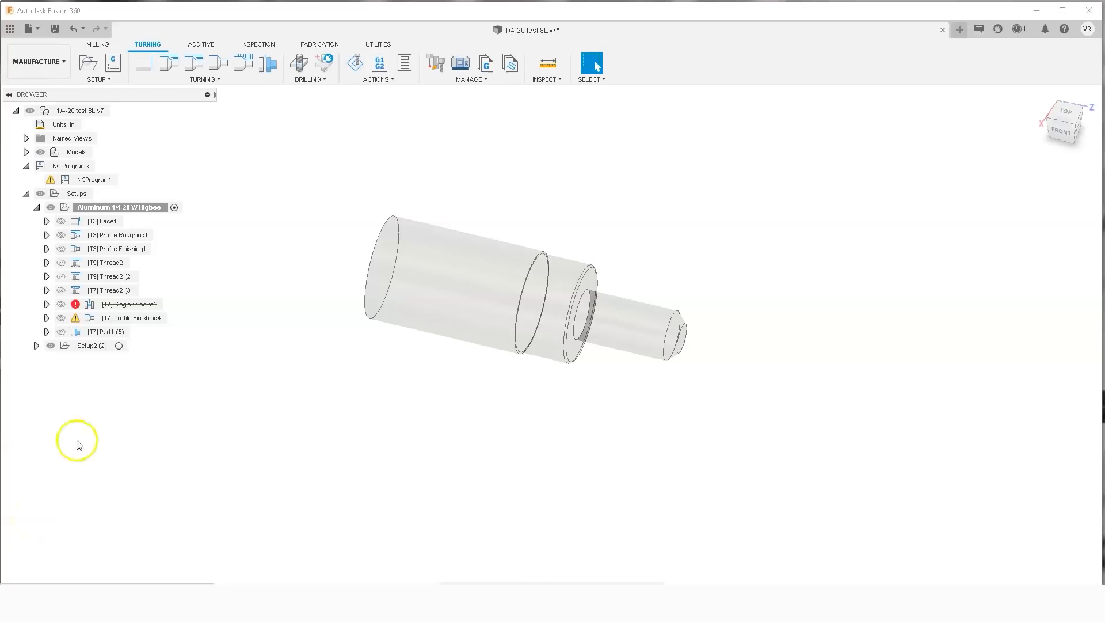
Display the setup's toolpaths in turn, from Profile Roughing1 and Thread2 (2) to part-off
left_click(119, 235)
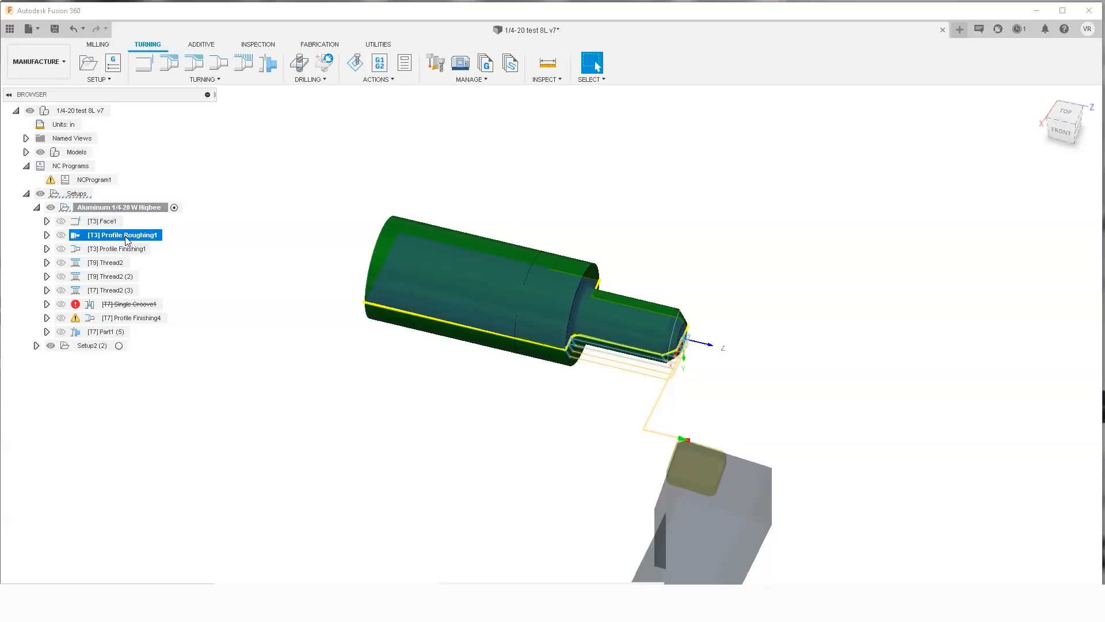
left_click(109, 262)
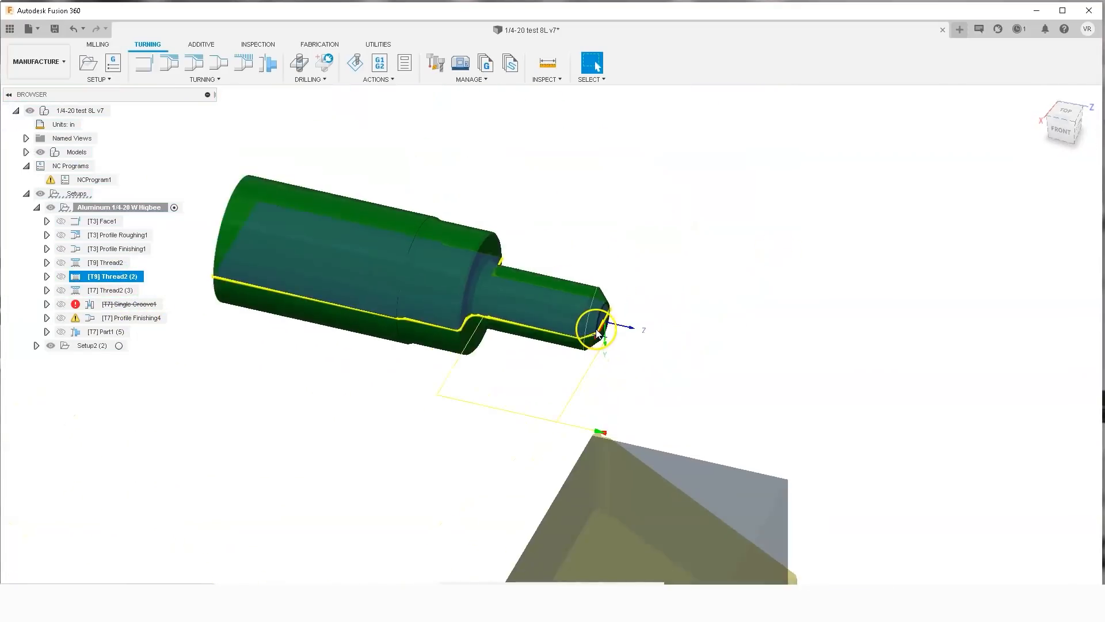
left_click(110, 290)
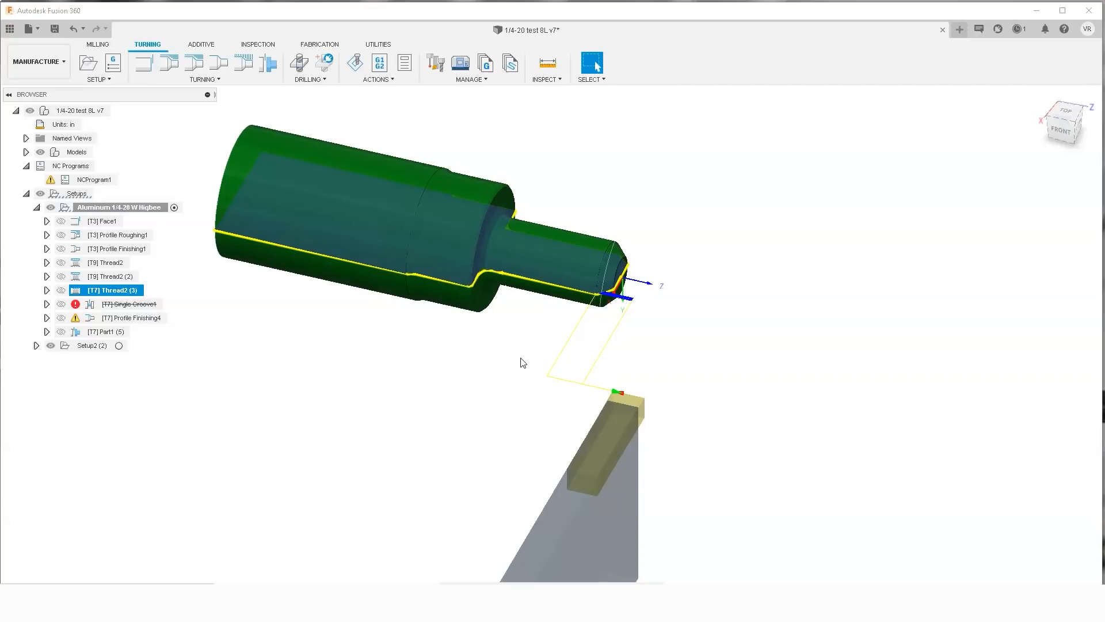
mouse_move(244, 342)
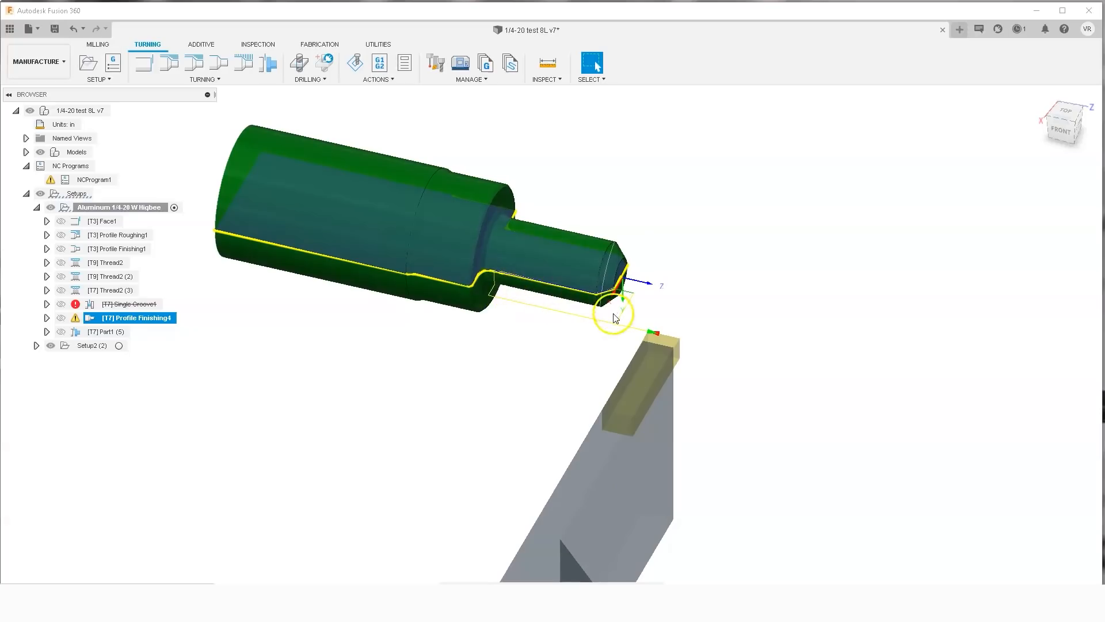
mouse_move(635, 324)
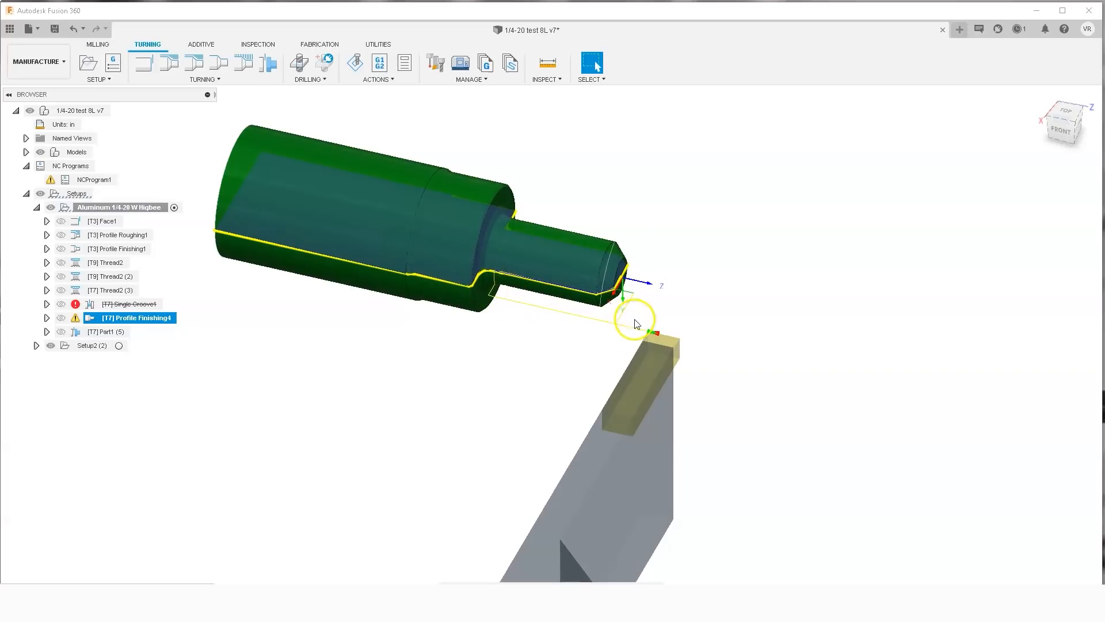
left_click(106, 331)
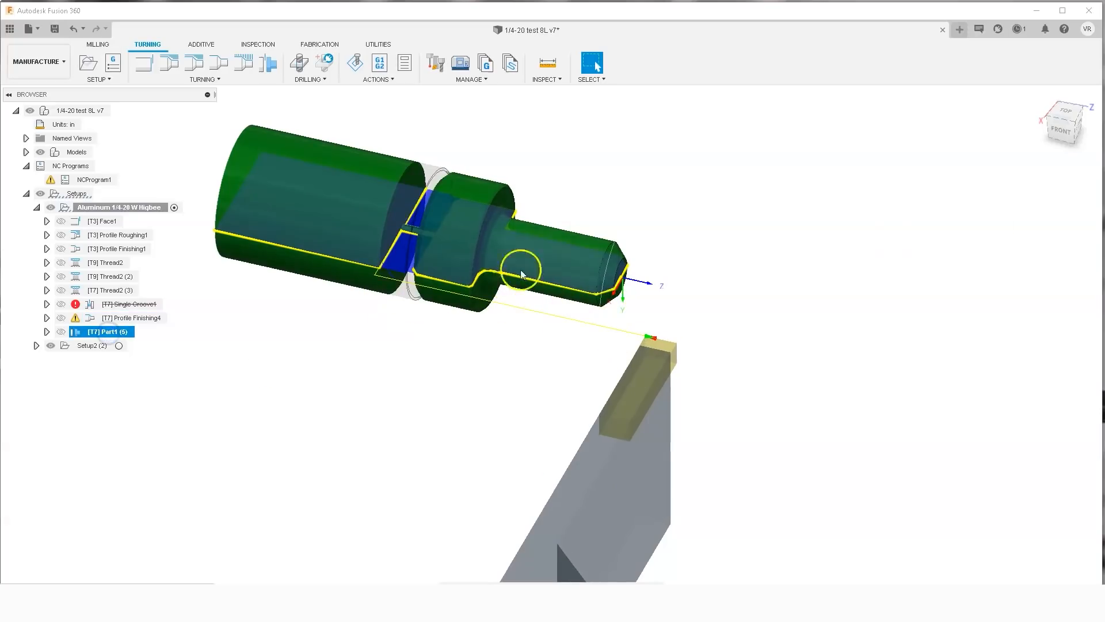